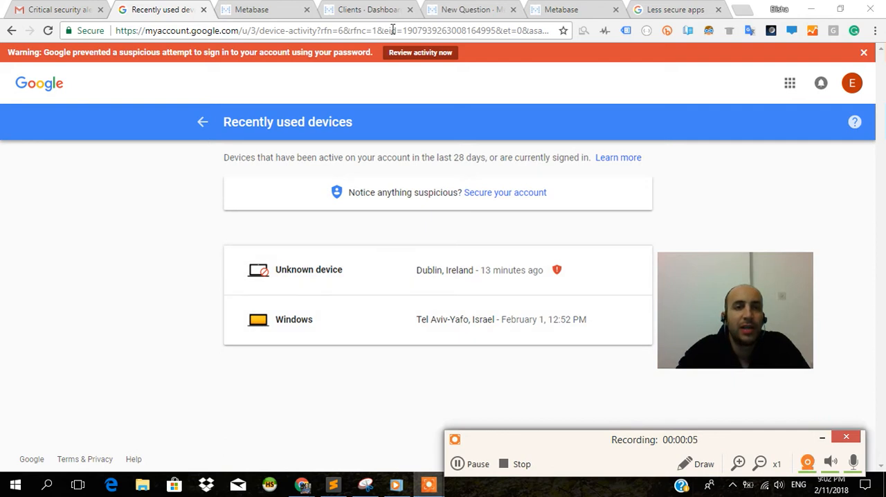
# - Switch from the devices page through the Clients dashboard to the blank new question
pyautogui.click(366, 9)
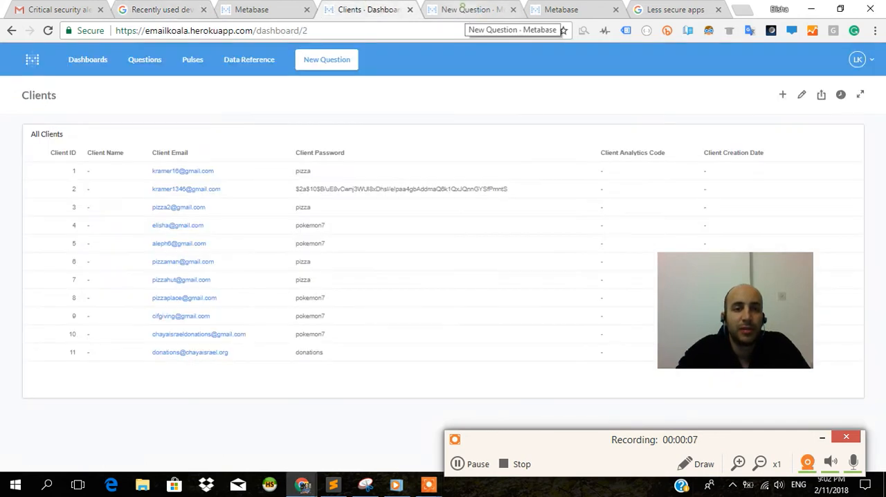
pyautogui.click(473, 9)
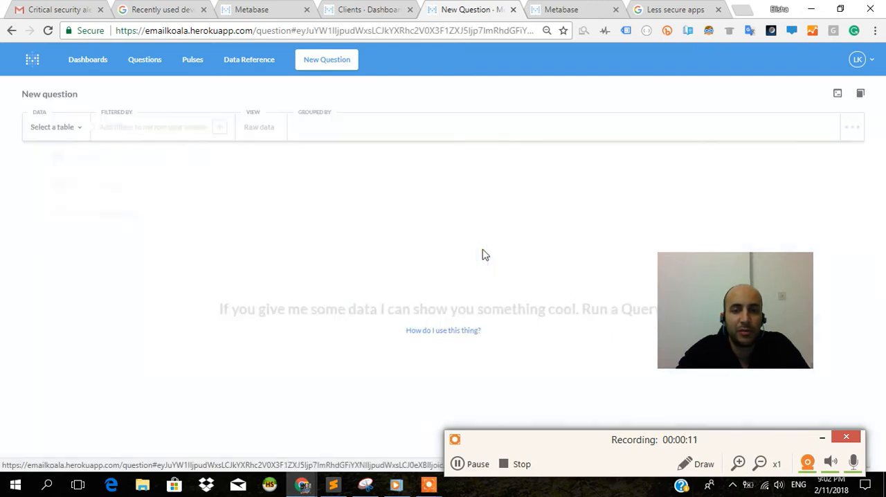
# - Count the rows of the Client table from nodedb, giving the answer 11
pyautogui.click(56, 126)
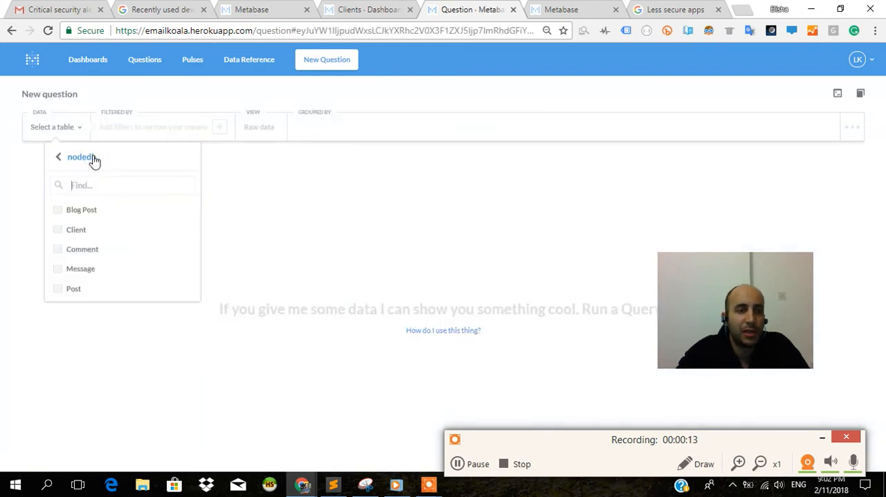
pyautogui.click(76, 229)
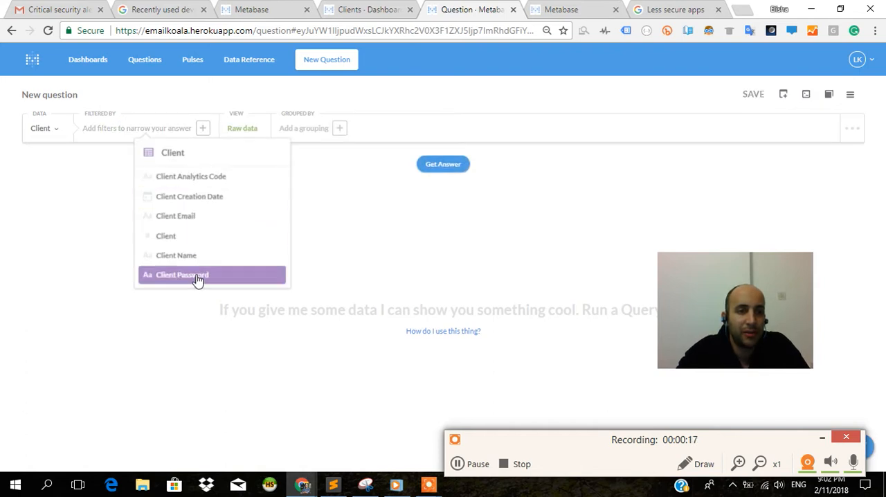
pyautogui.moveTo(253, 131)
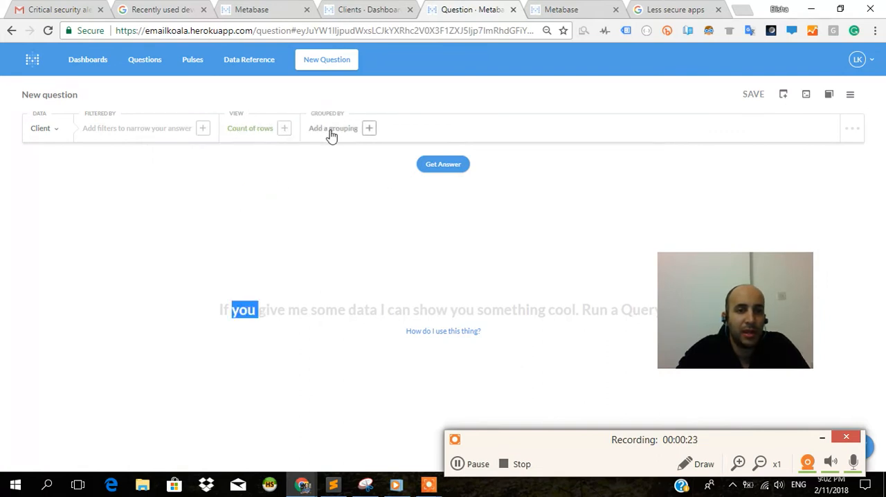
pyautogui.click(442, 164)
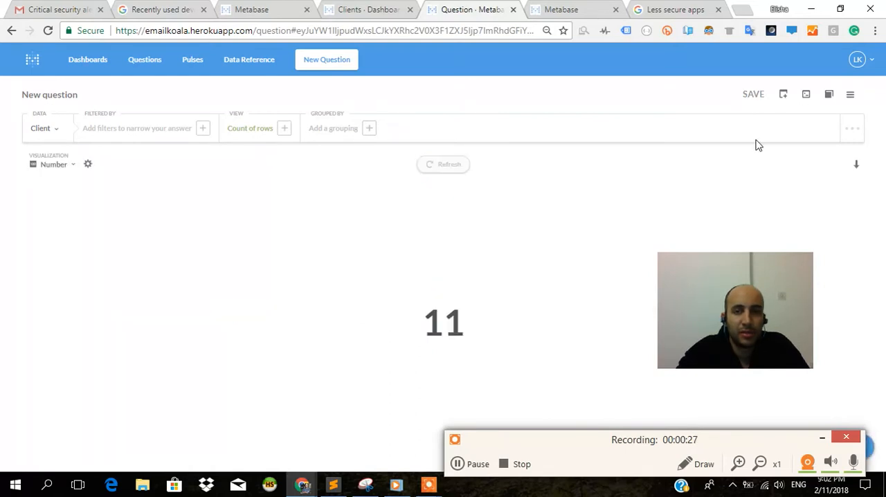
pyautogui.moveTo(768, 100)
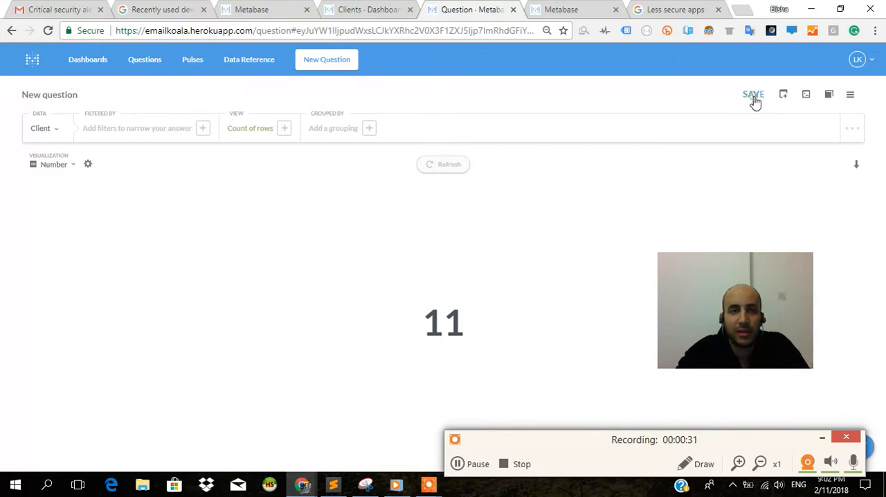
# - Save the client count question under the name 'Count of Clients'
pyautogui.click(753, 94)
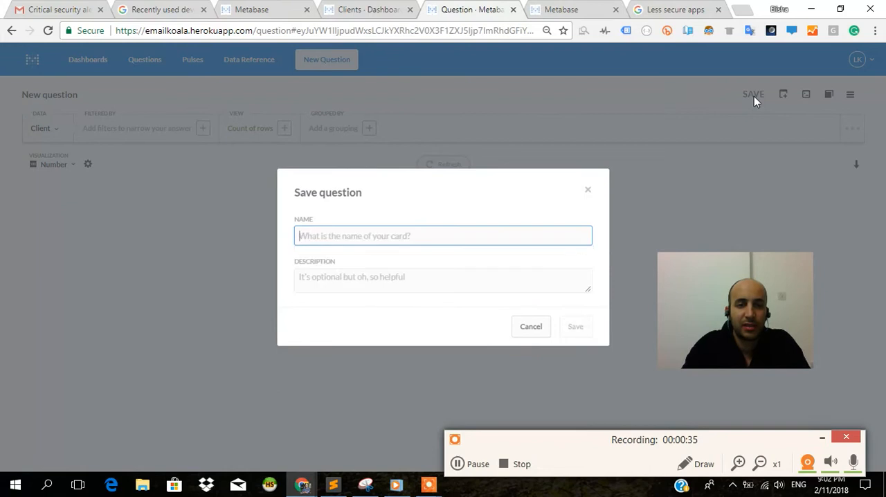
pyautogui.write('COu')
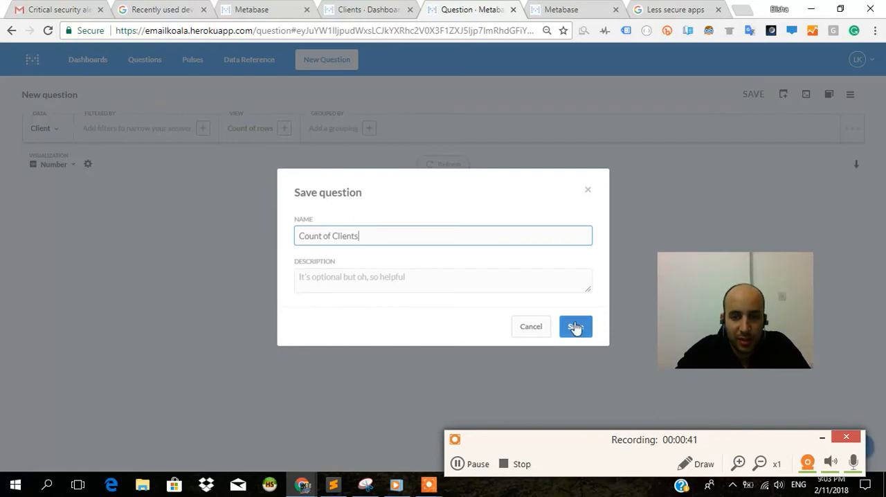
pyautogui.click(575, 326)
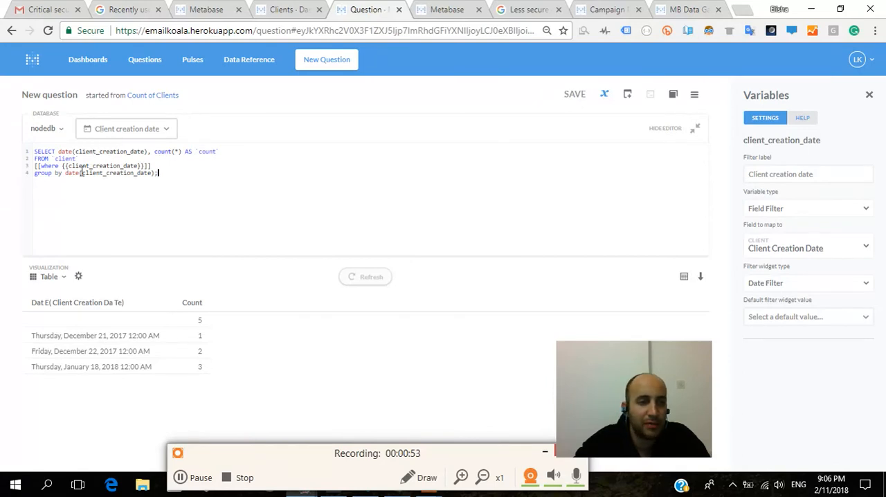
# - Switch windows while the grouped SQL count query with {{client_creation_date}} is set up
pyautogui.press('alt+tab')
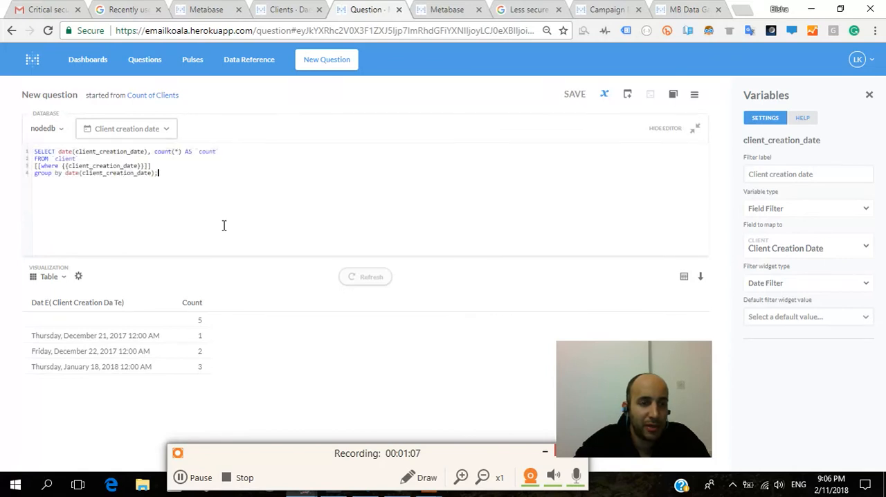
pyautogui.moveTo(675, 147)
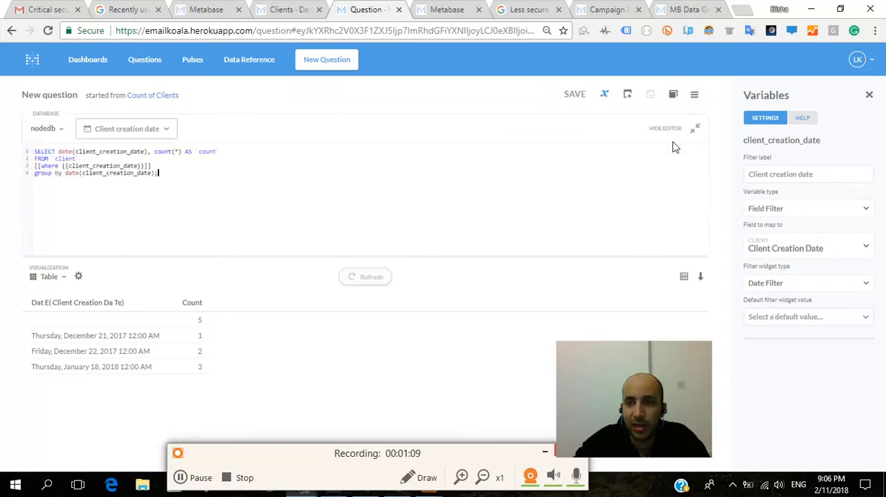
pyautogui.click(869, 95)
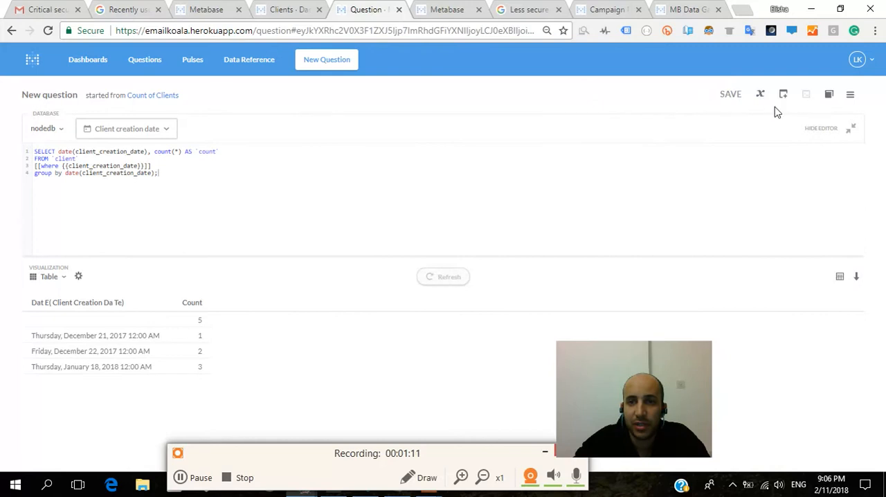
pyautogui.click(760, 93)
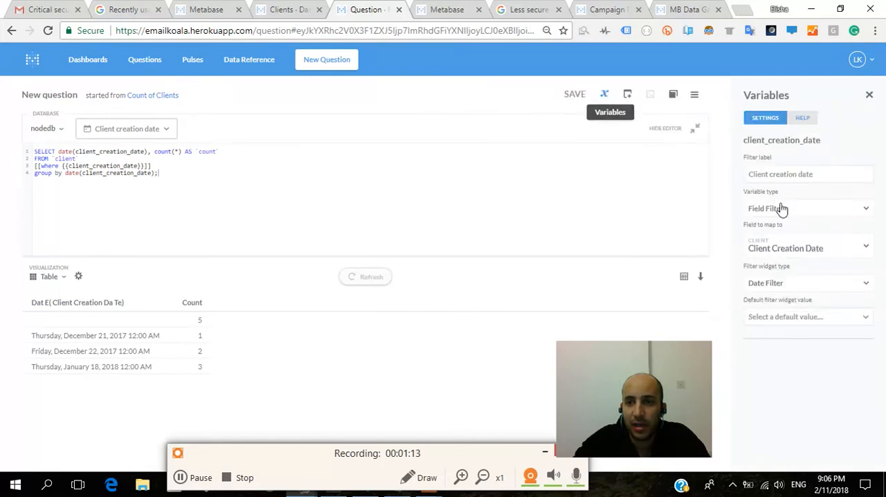
pyautogui.click(807, 209)
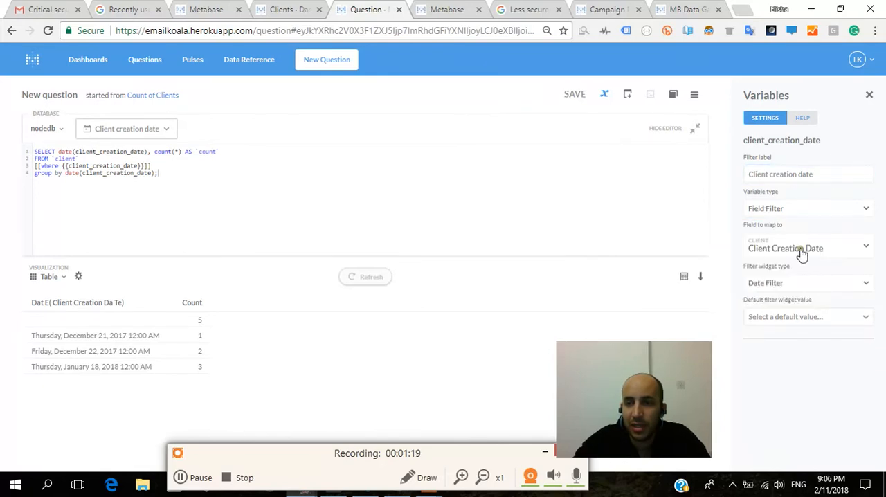
pyautogui.click(785, 248)
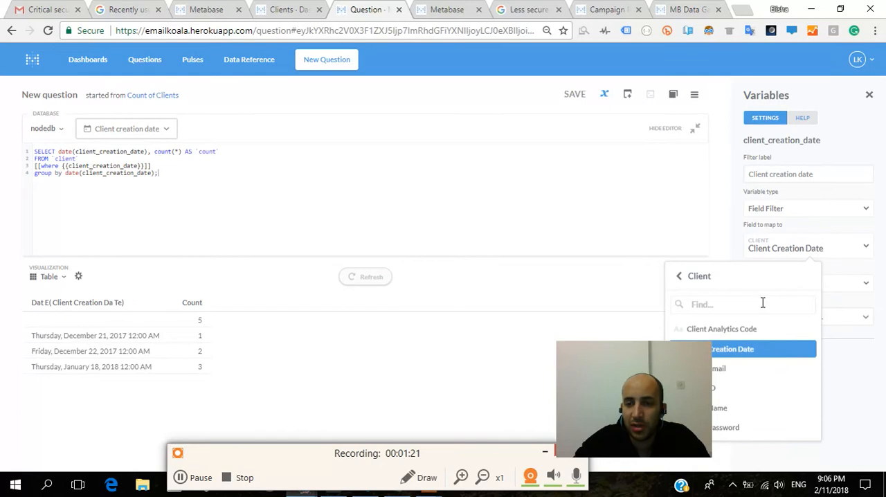
pyautogui.write('blog')
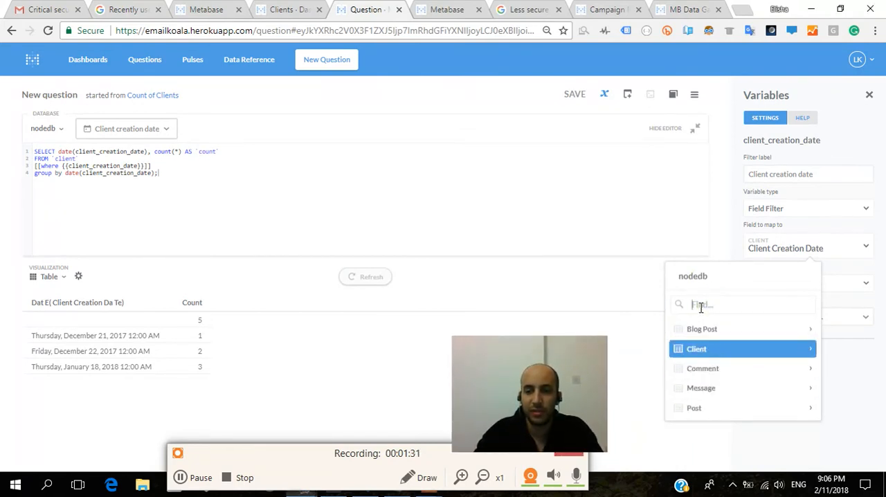
pyautogui.click(696, 348)
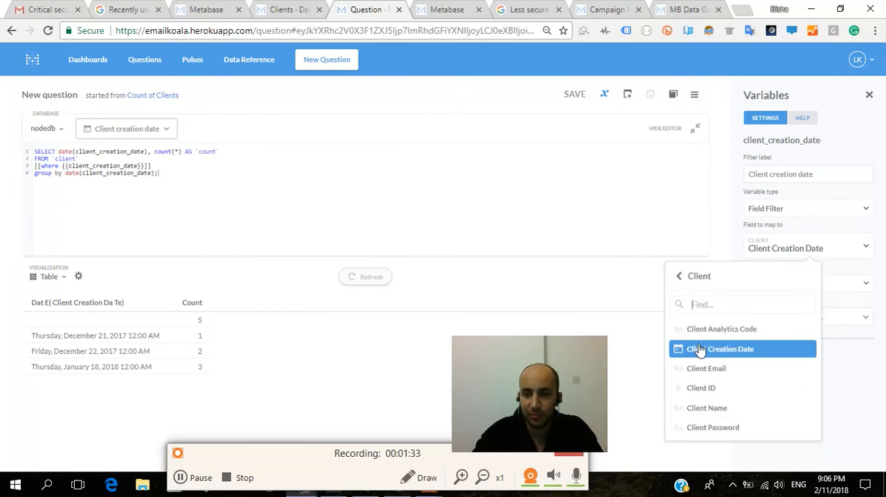
pyautogui.click(720, 348)
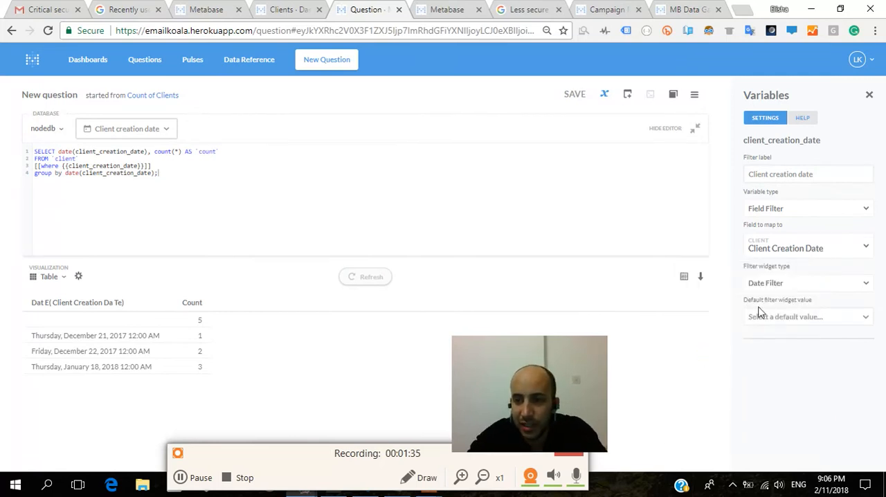
pyautogui.click(806, 282)
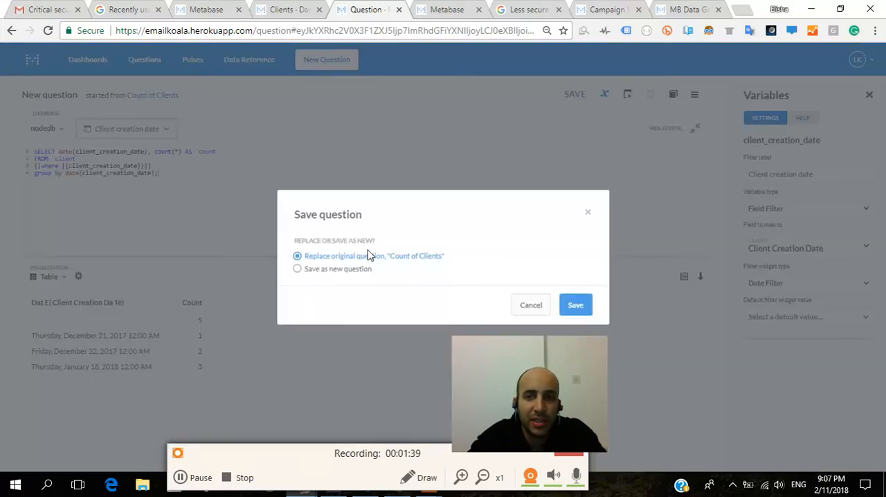
# - Replace the original Count of Clients question and add it as a card on the Clients dashboard
pyautogui.click(575, 305)
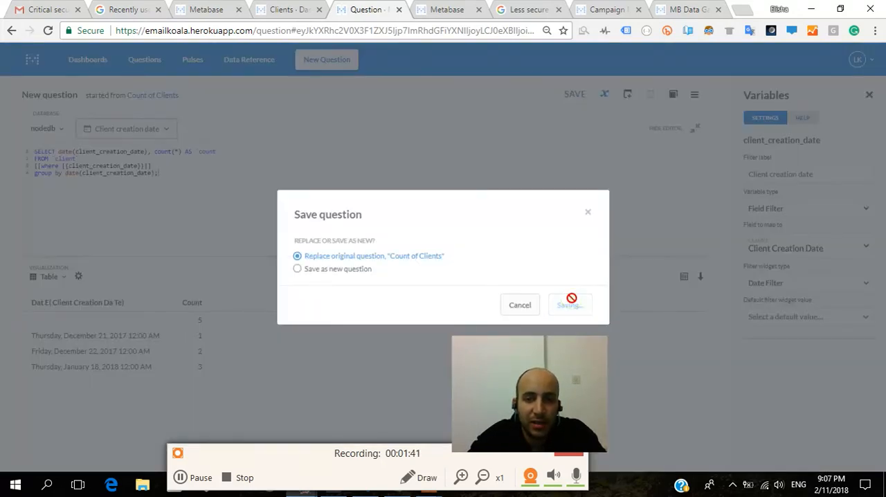
pyautogui.click(568, 305)
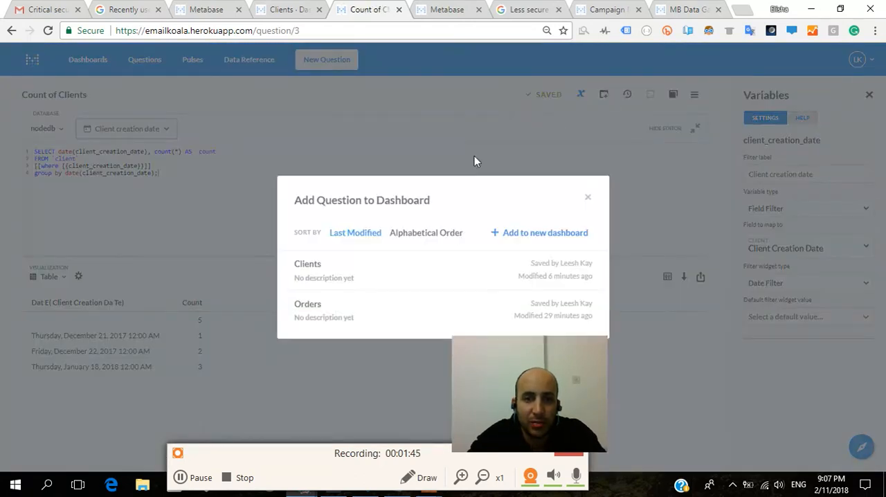
pyautogui.click(307, 263)
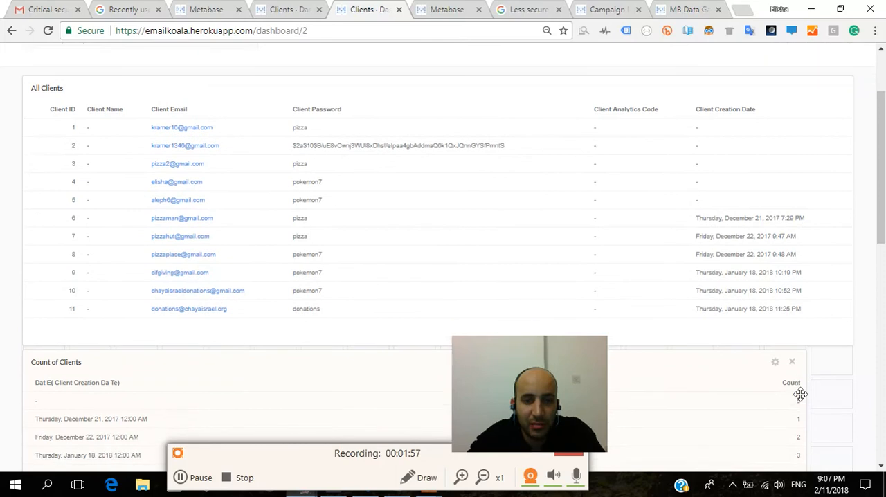
pyautogui.scroll(-3)
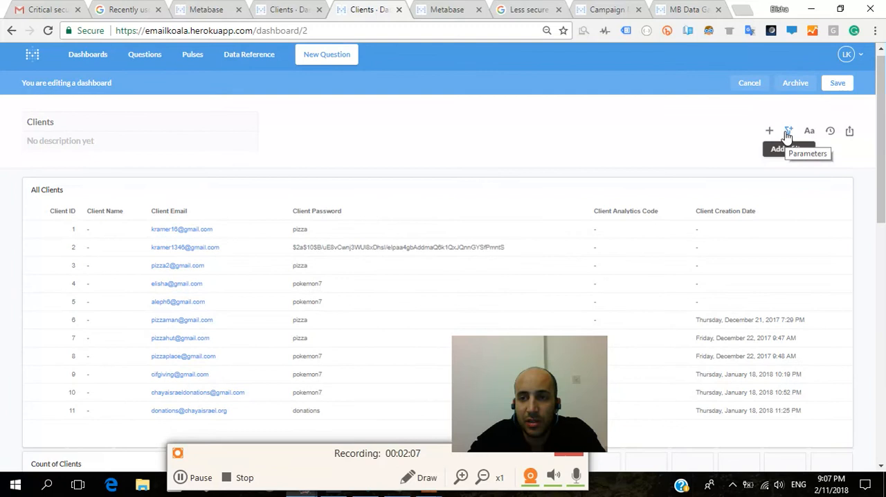
# - Add a Date Filter with All Options to the Clients dashboard, leaving no default value
pyautogui.click(788, 131)
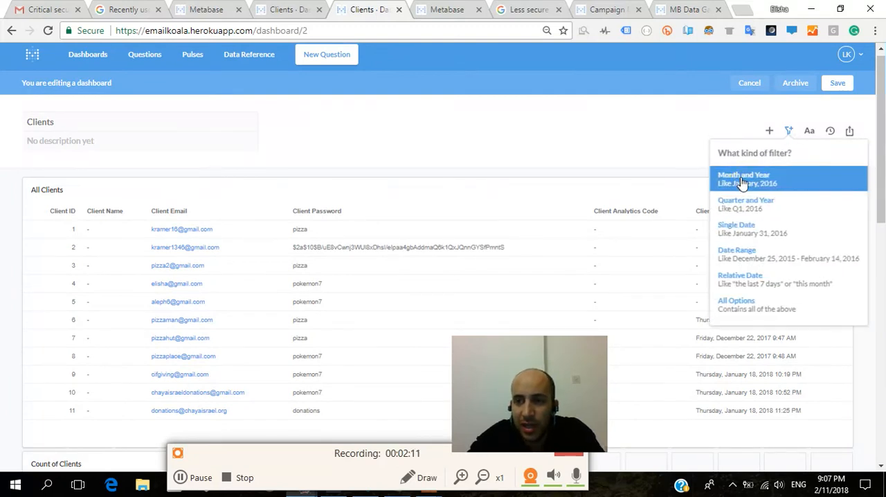
pyautogui.moveTo(747, 305)
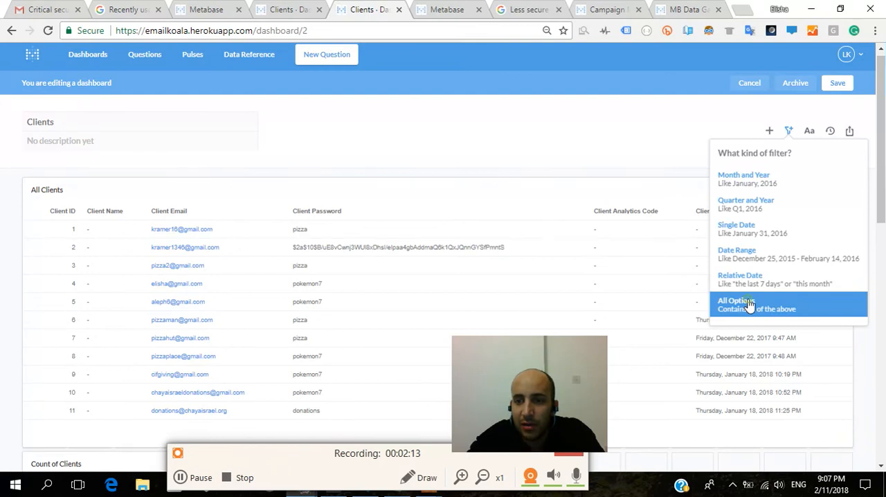
pyautogui.click(736, 304)
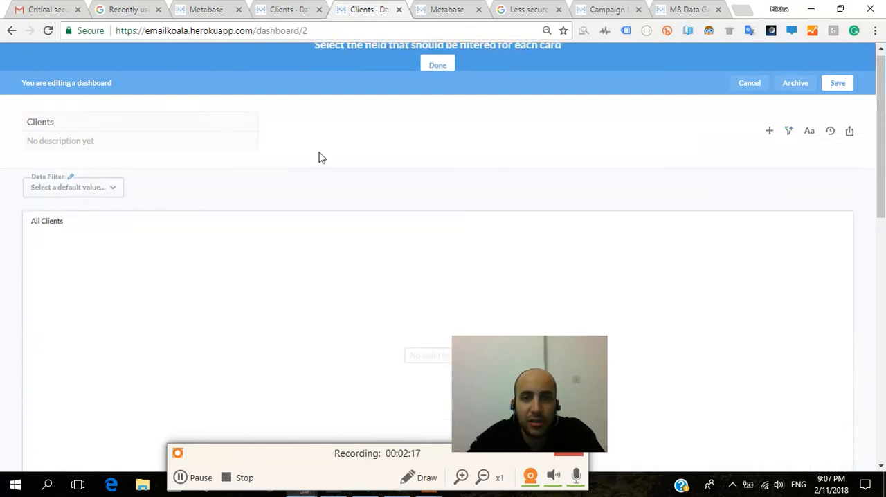
pyautogui.click(72, 187)
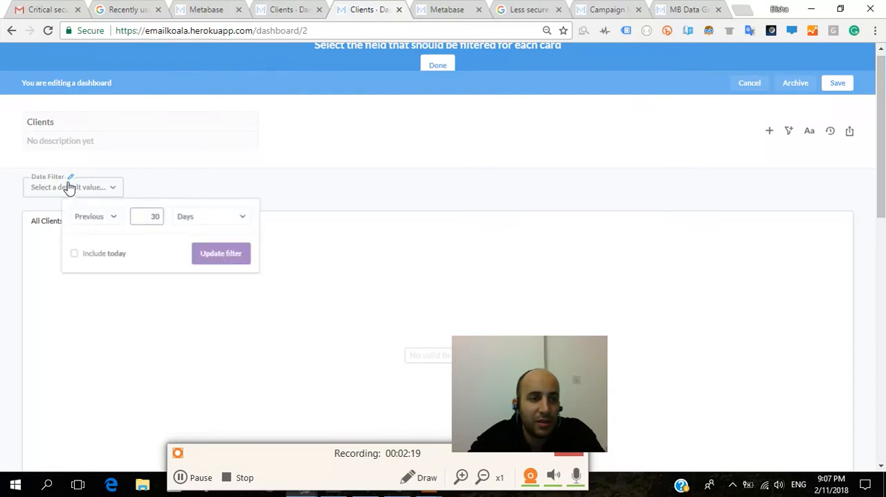
pyautogui.click(73, 187)
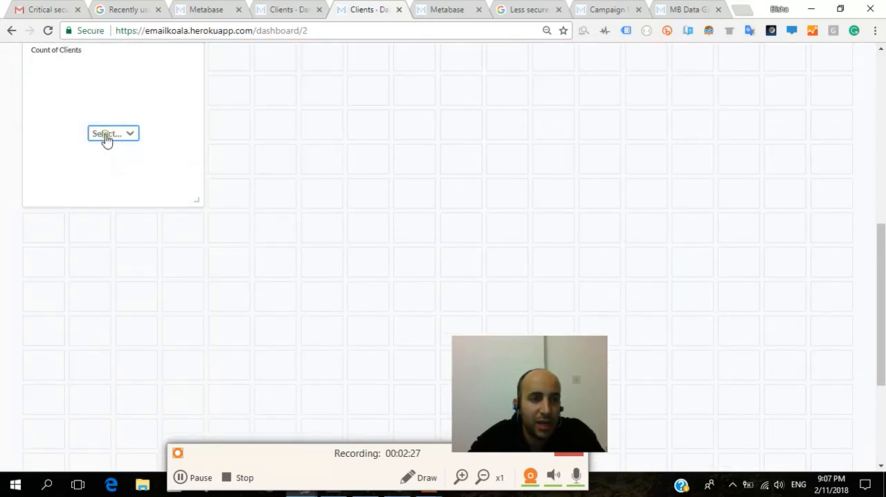
# - Map the filter to the Count of Clients card's Client Creation Date field and finish linking
pyautogui.click(107, 133)
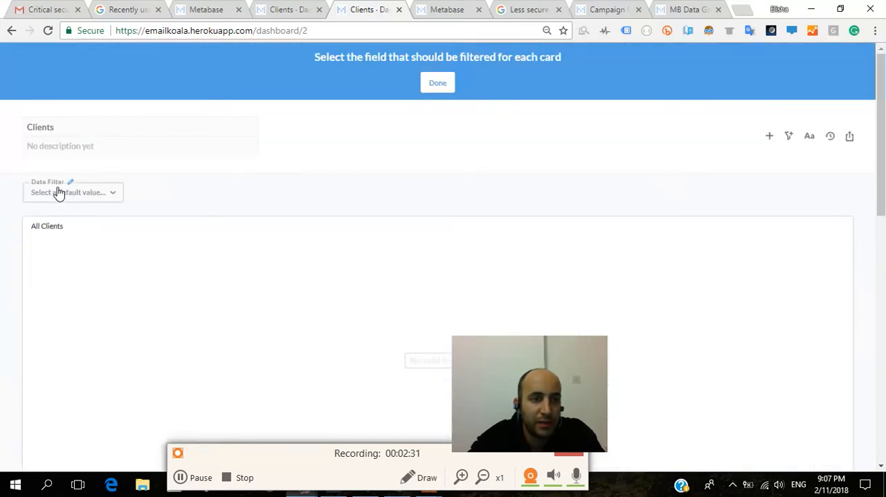
pyautogui.write('Client Creation Date')
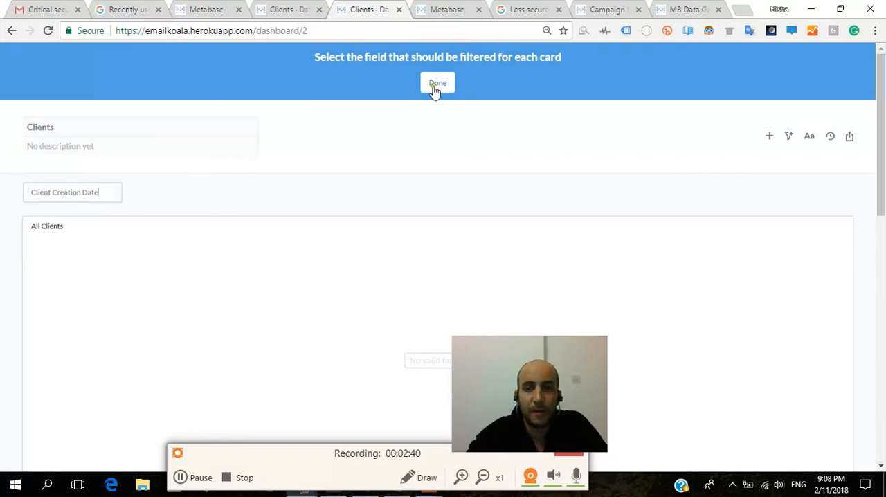
pyautogui.click(437, 83)
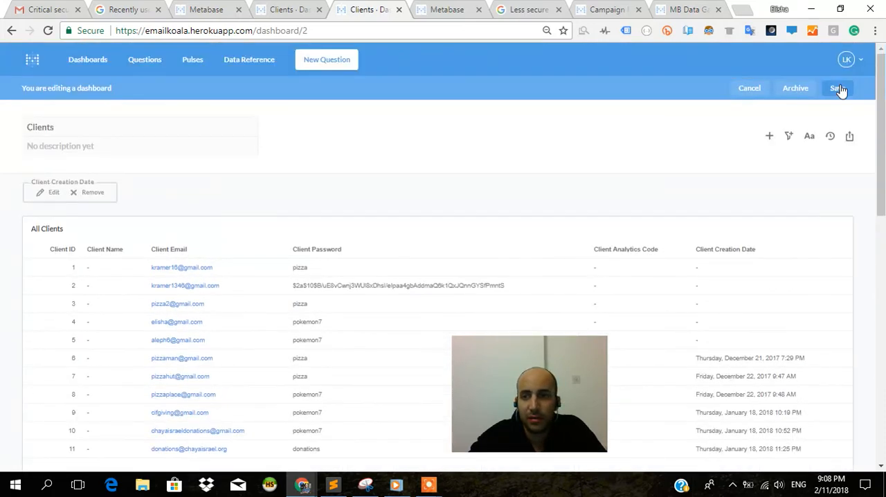
# - Save the edited Clients dashboard with the renamed Client Creation Date filter
pyautogui.click(837, 88)
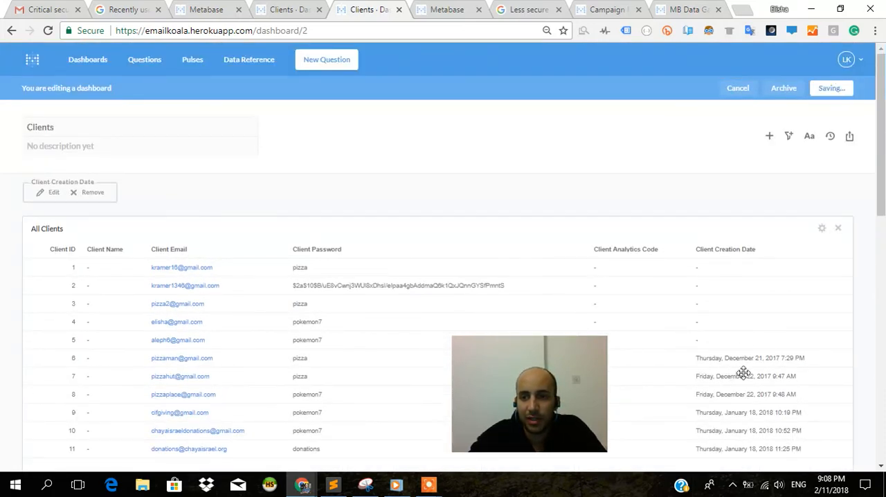
pyautogui.click(831, 88)
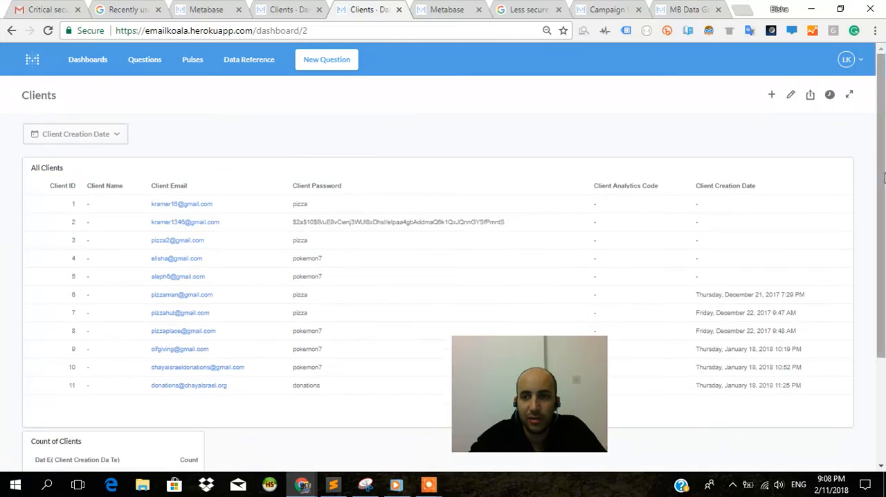
pyautogui.scroll(-3)
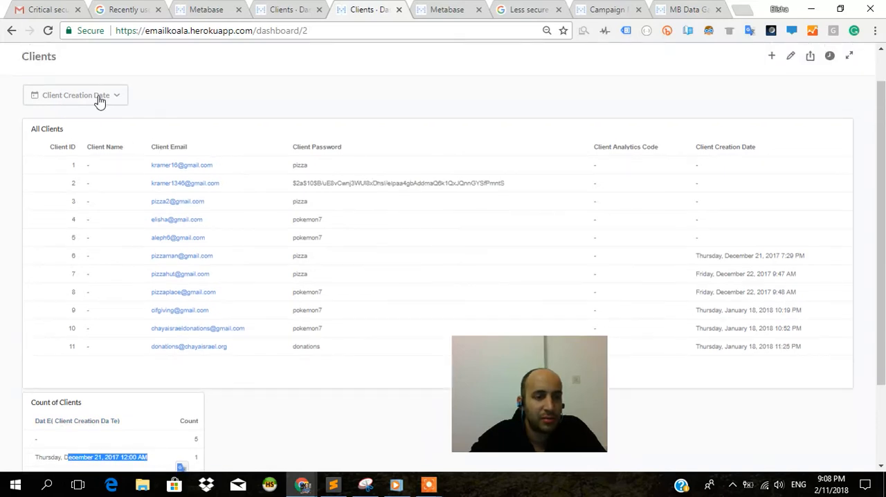
# - Filter the dashboard to clients created On December 21, 2017, showing a count of 1
pyautogui.click(75, 95)
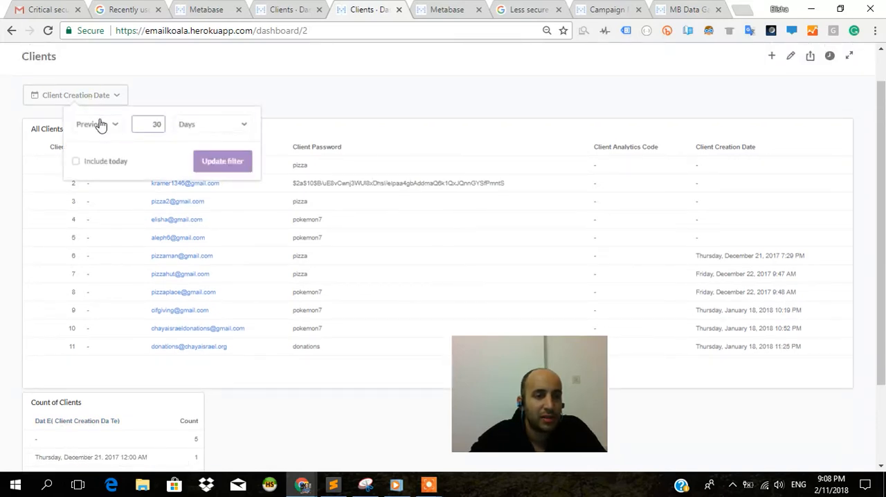
pyautogui.click(97, 124)
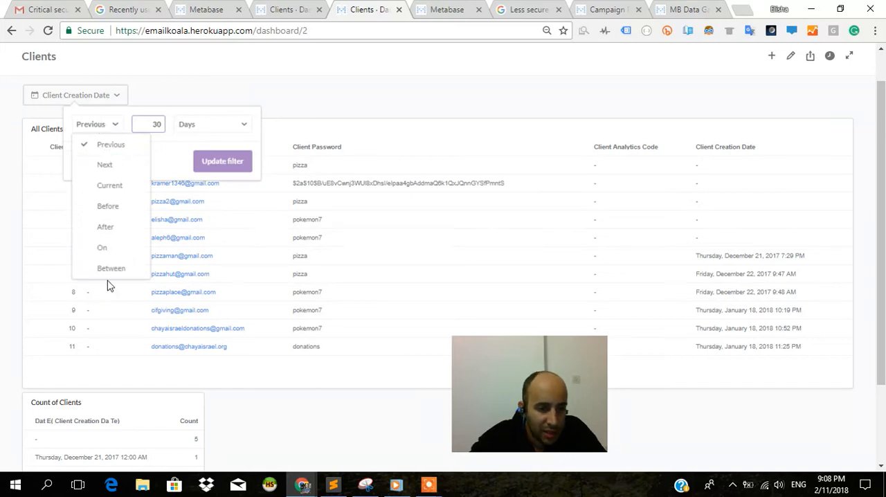
pyautogui.click(102, 247)
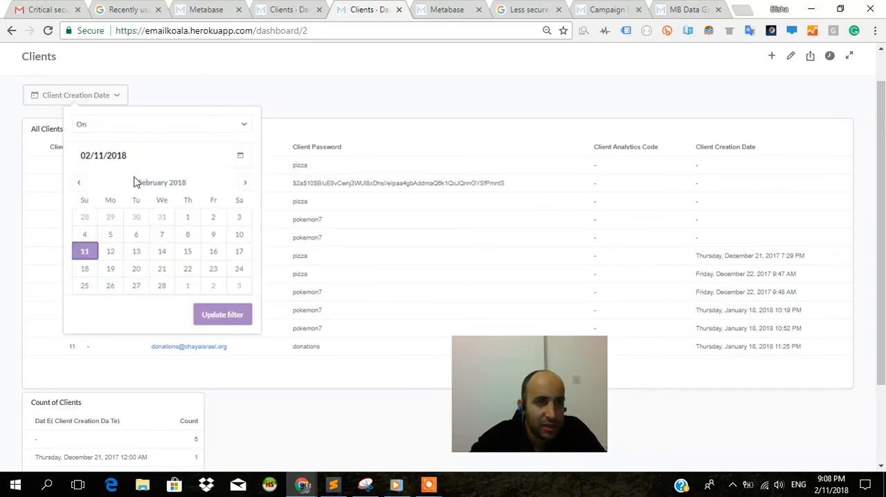
pyautogui.click(79, 182)
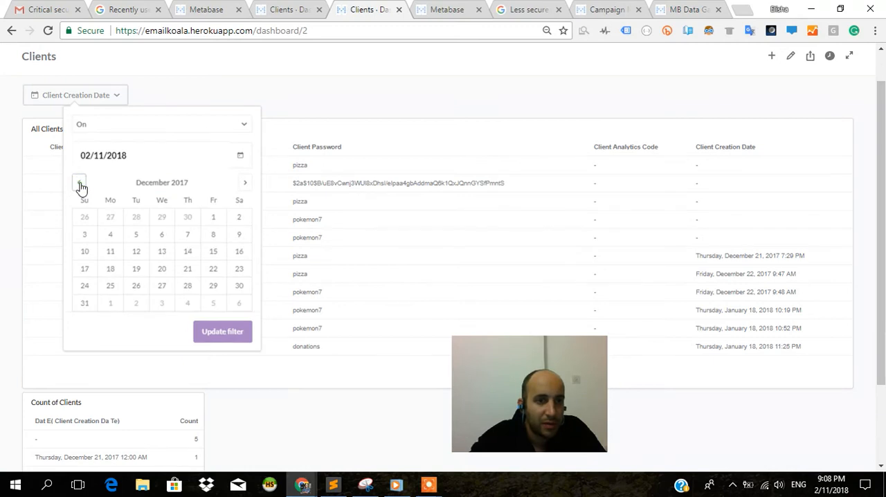
pyautogui.click(187, 268)
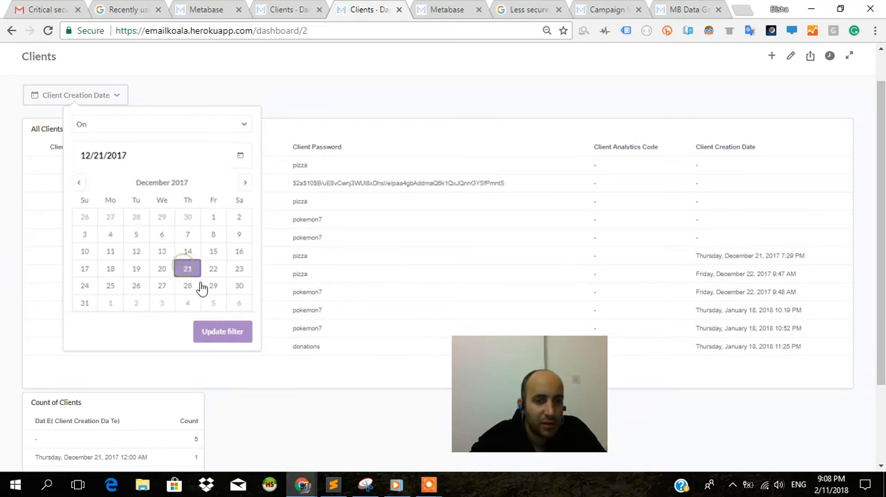
pyautogui.click(222, 331)
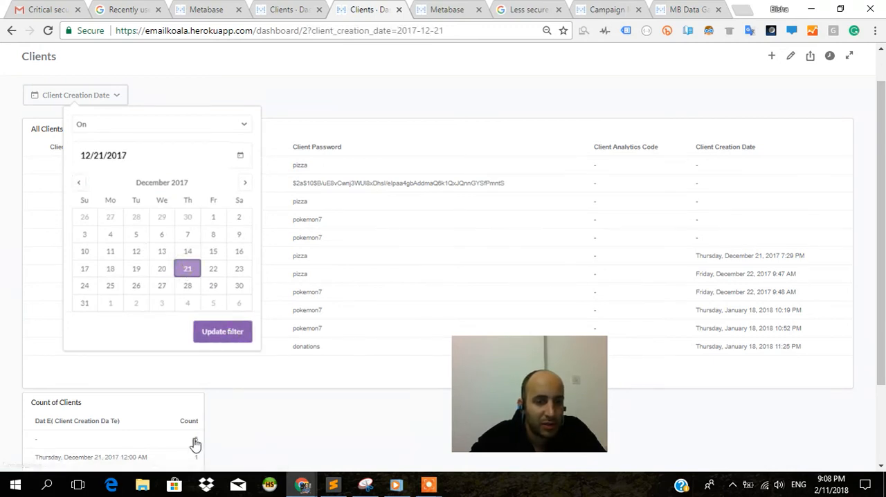
pyautogui.click(222, 331)
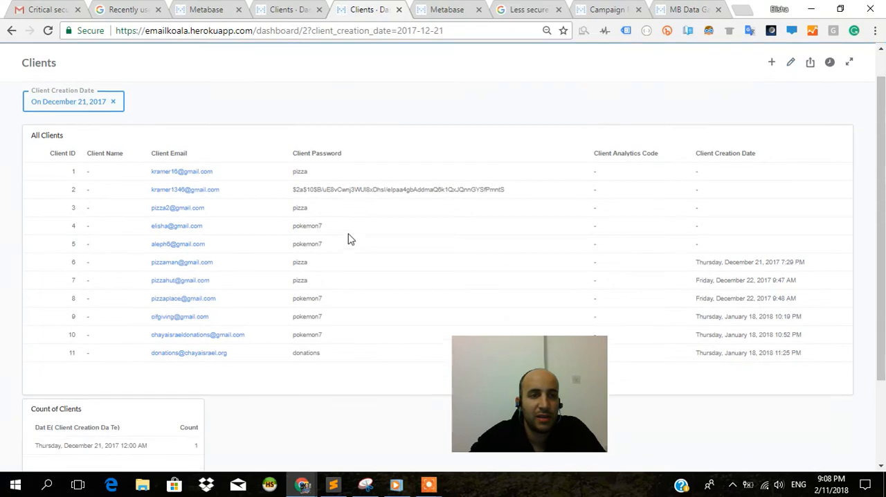
pyautogui.scroll(-3)
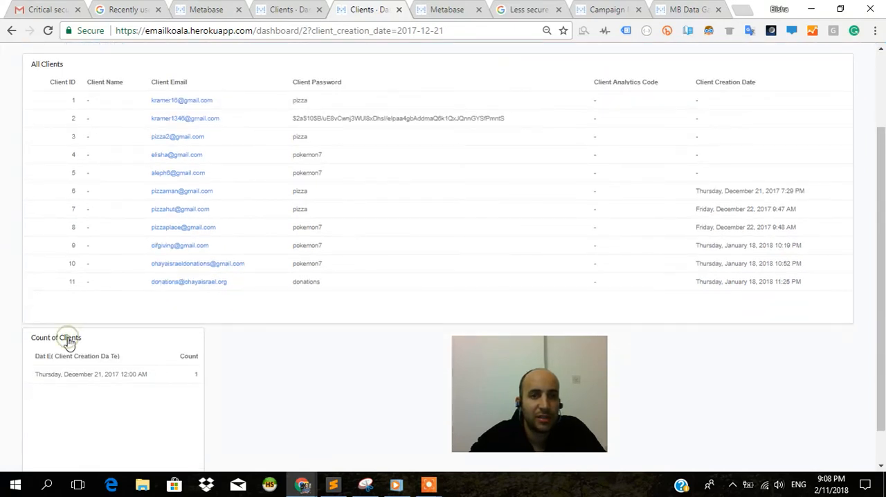
# - Reopen the Count of Clients question and rerun it to refresh the per-date counts
pyautogui.click(55, 338)
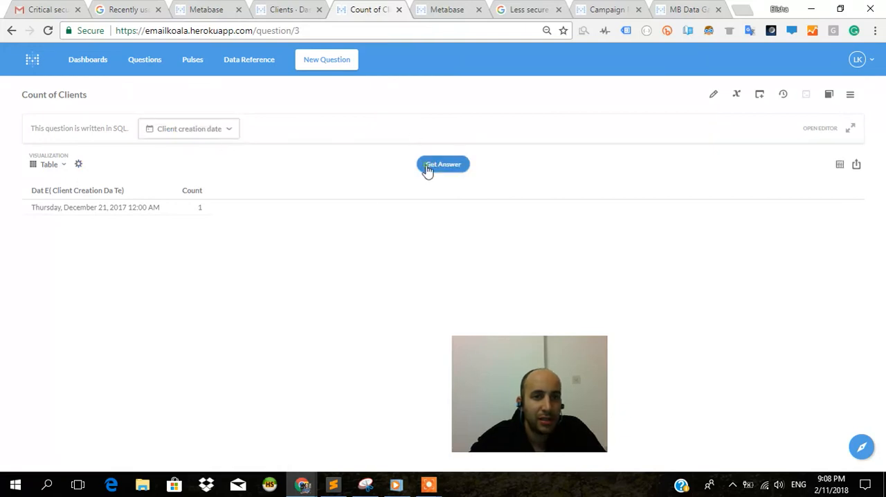
pyautogui.click(79, 164)
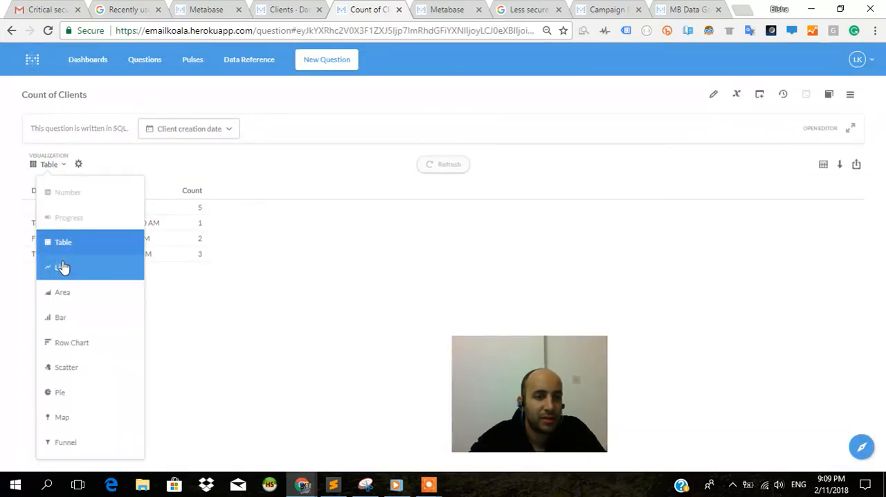
# - Try Line and Area visualizations, then settle on a Bar chart of counts per creation date
pyautogui.click(63, 268)
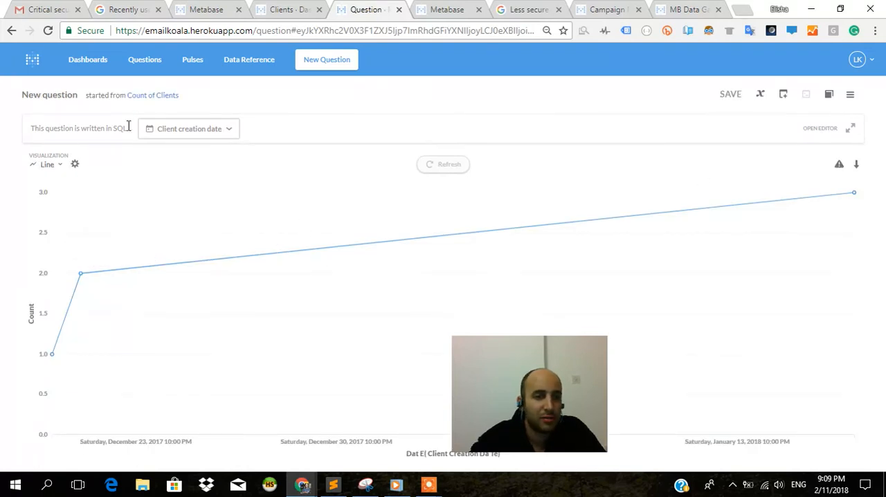
pyautogui.click(47, 164)
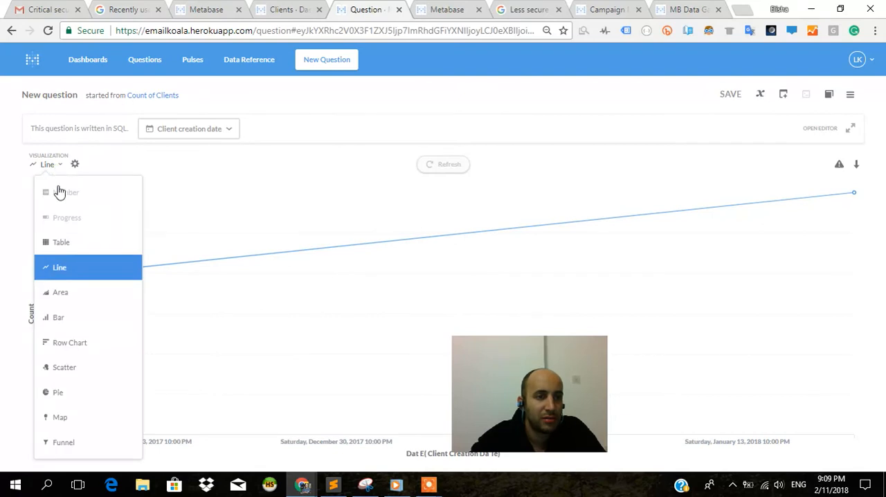
pyautogui.click(61, 291)
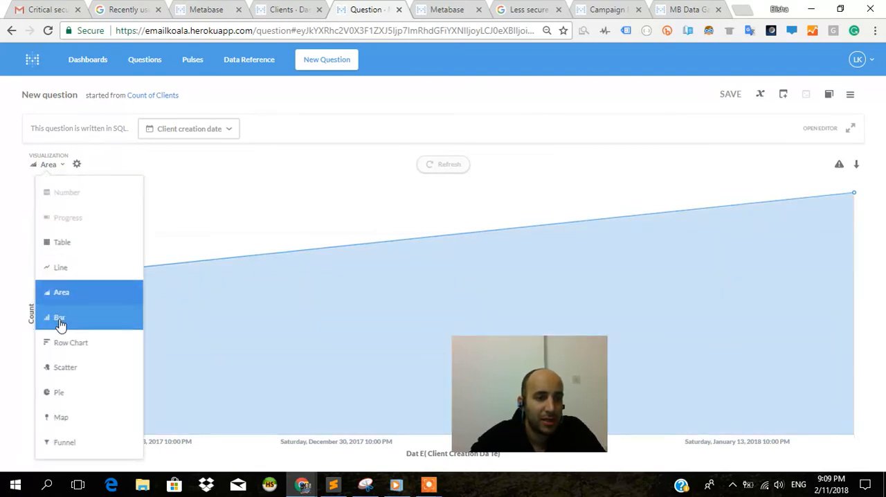
pyautogui.click(58, 317)
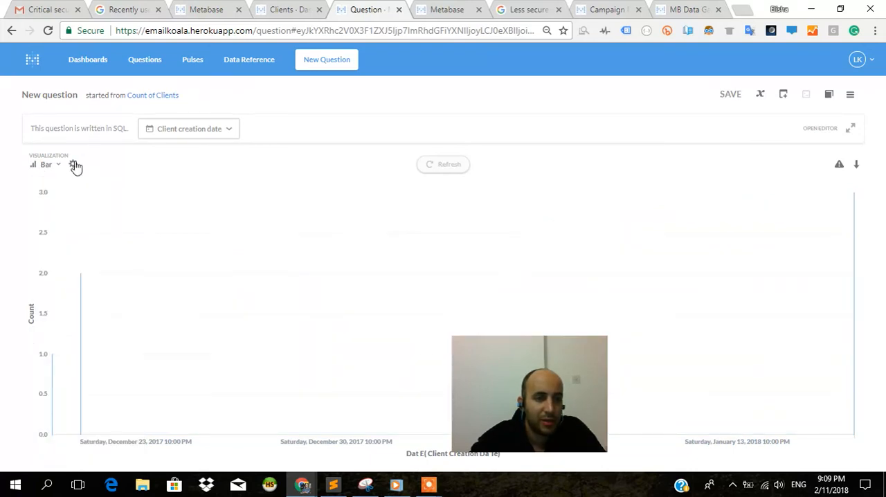
# - Review the chart's data and display customization options before reaching the Axes settings
pyautogui.click(72, 164)
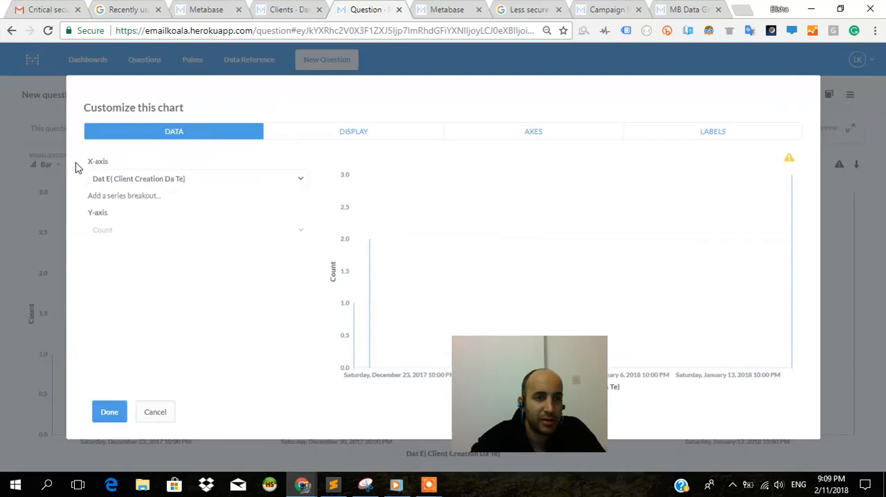
pyautogui.moveTo(280, 276)
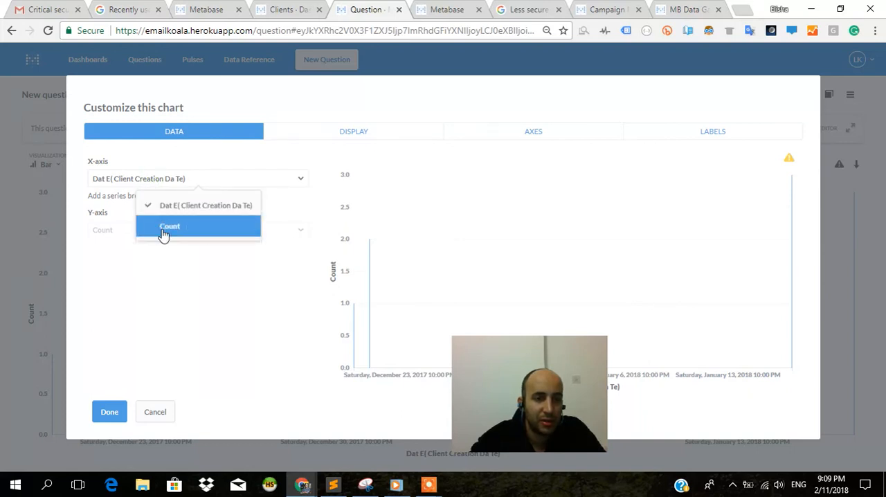
pyautogui.click(170, 226)
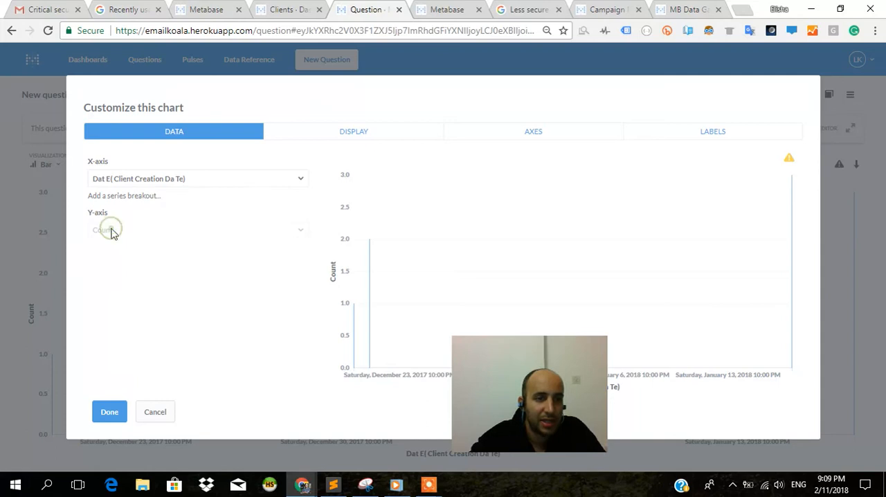
pyautogui.click(353, 131)
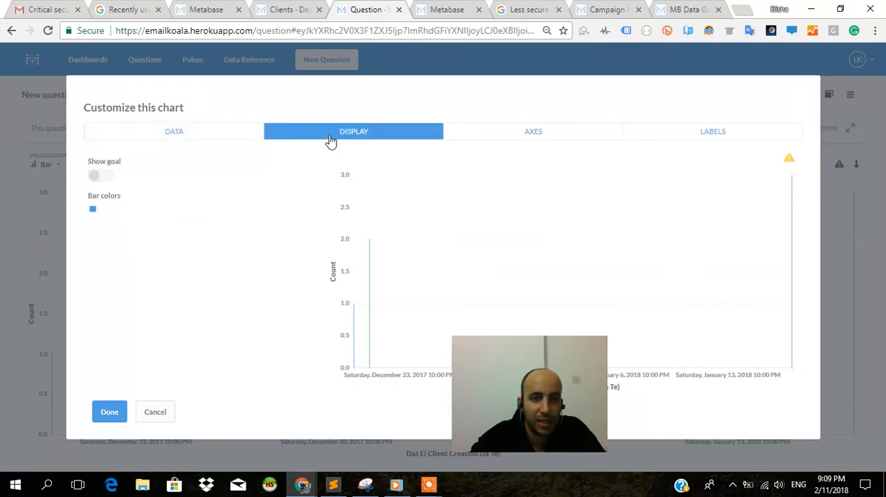
pyautogui.moveTo(512, 162)
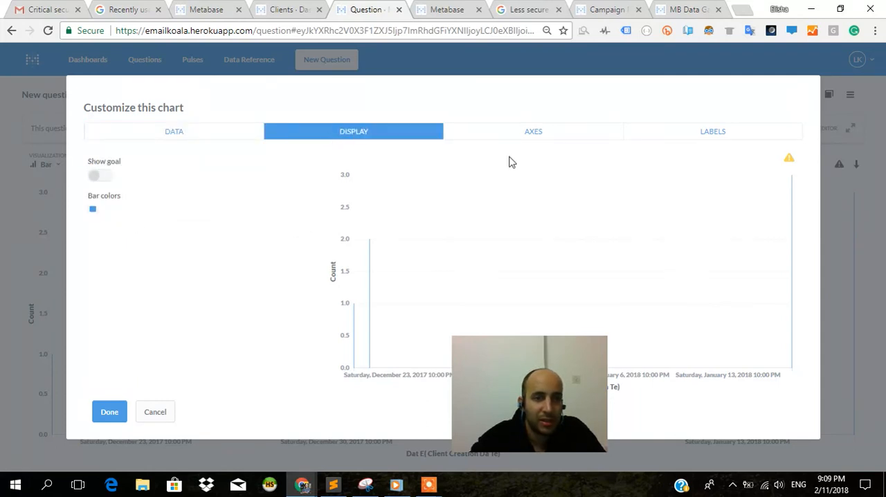
pyautogui.click(533, 130)
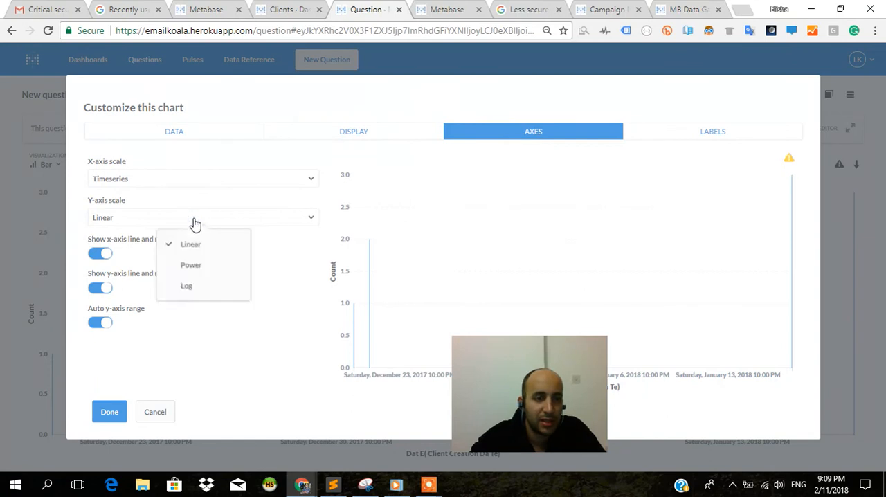
# - Set a Power y-scale, hide both axis lines, fix a 0–100 y-range and make the x-axis Ordinal
pyautogui.click(191, 265)
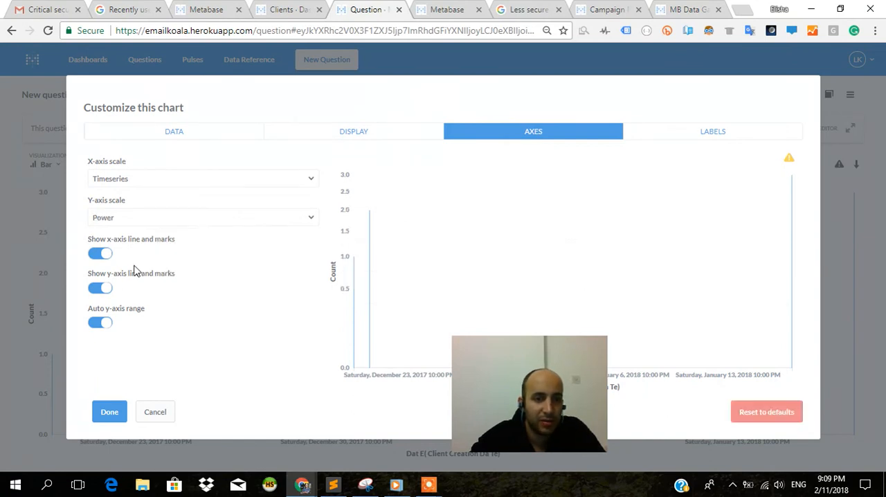
pyautogui.click(100, 253)
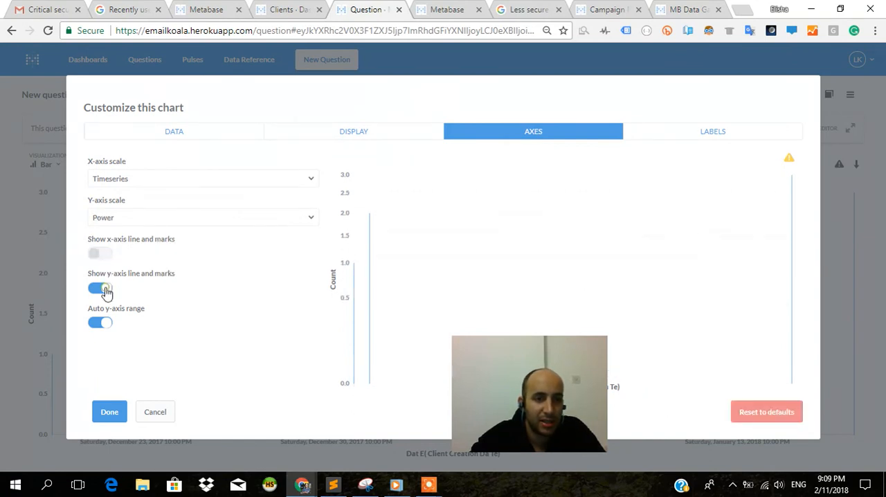
pyautogui.click(101, 323)
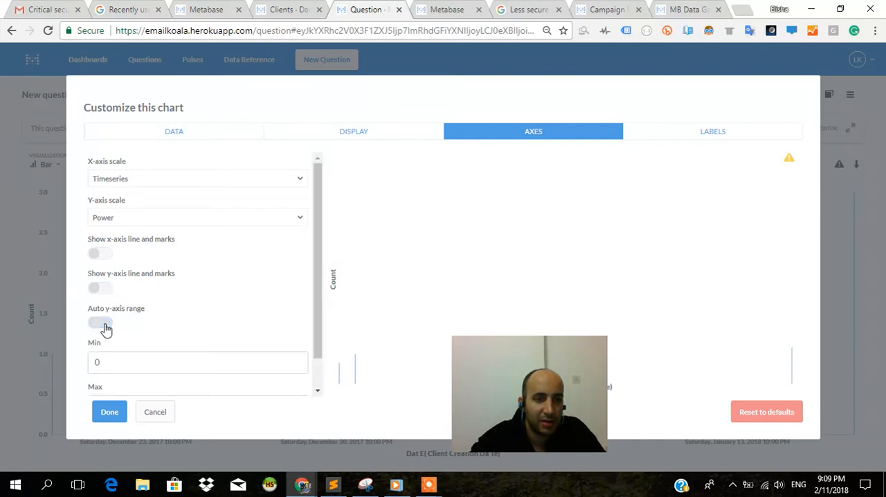
pyautogui.click(100, 322)
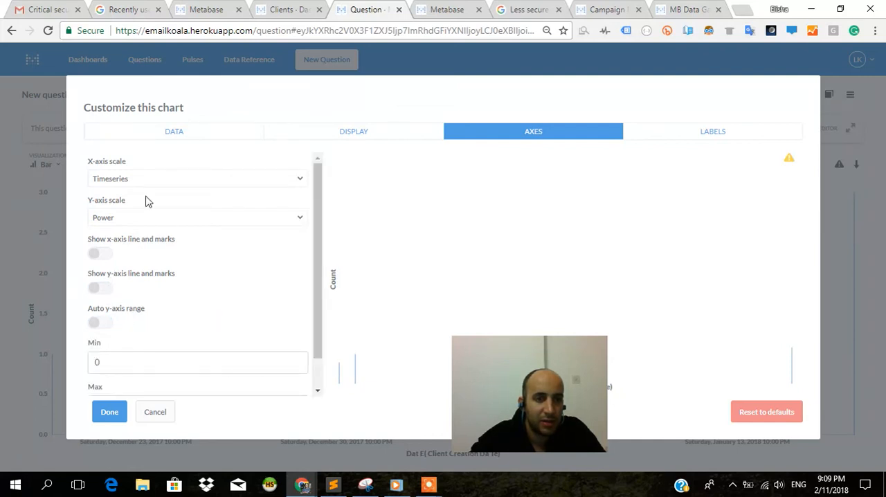
pyautogui.click(197, 178)
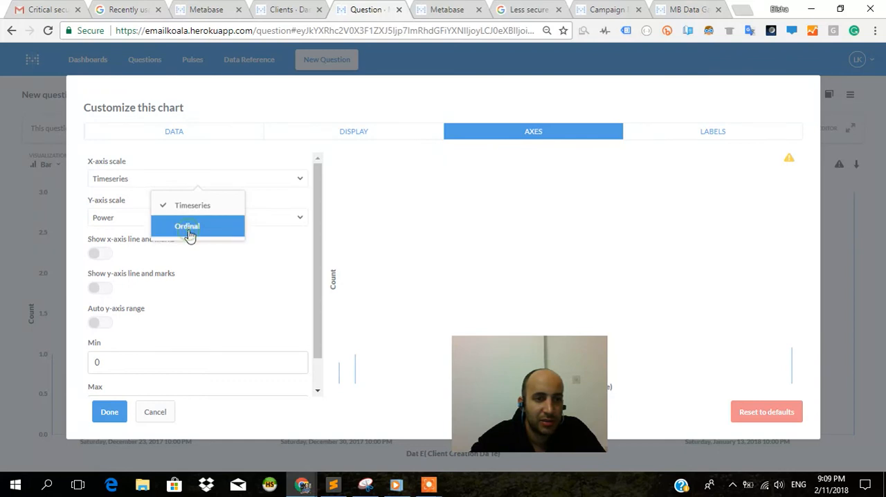
pyautogui.click(187, 226)
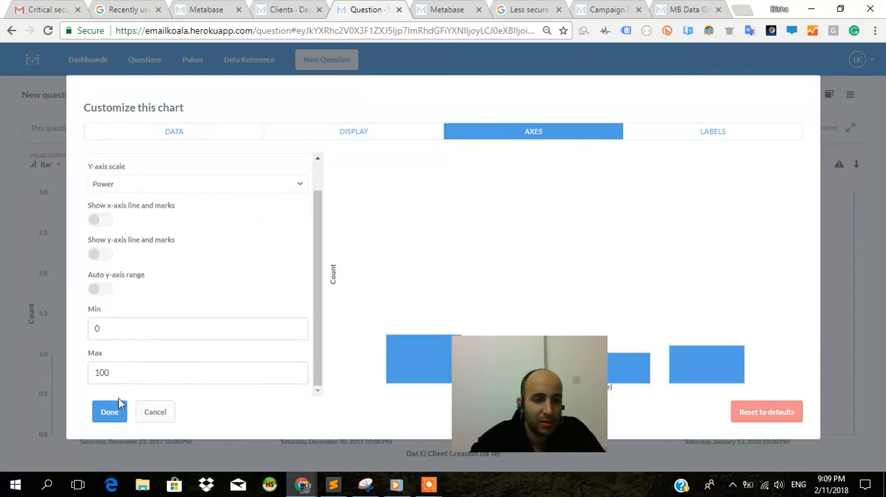
pyautogui.click(109, 411)
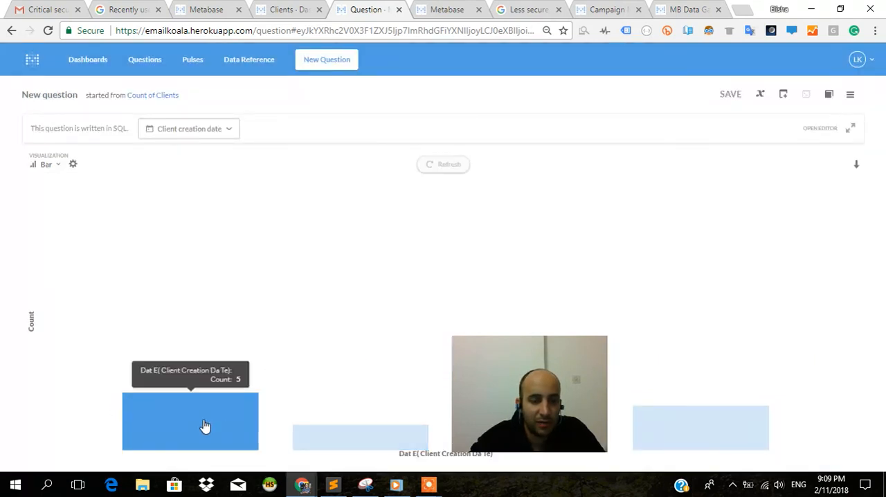
pyautogui.moveTo(205, 398)
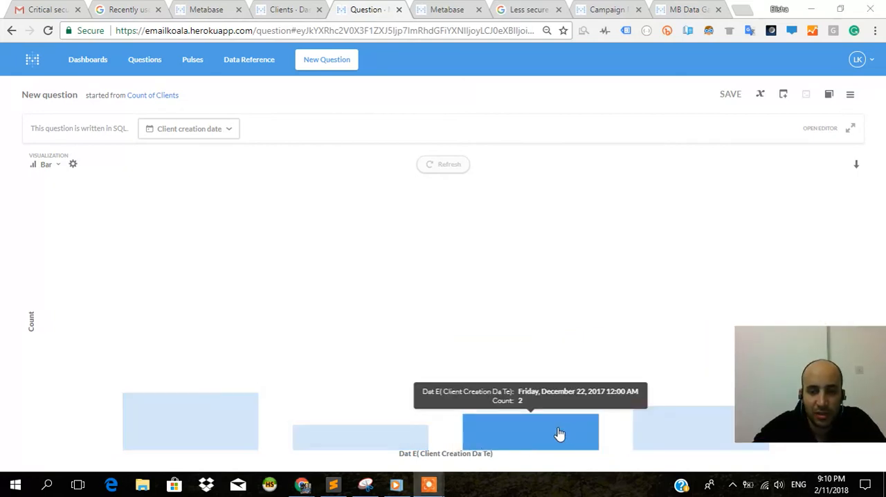
pyautogui.moveTo(617, 431)
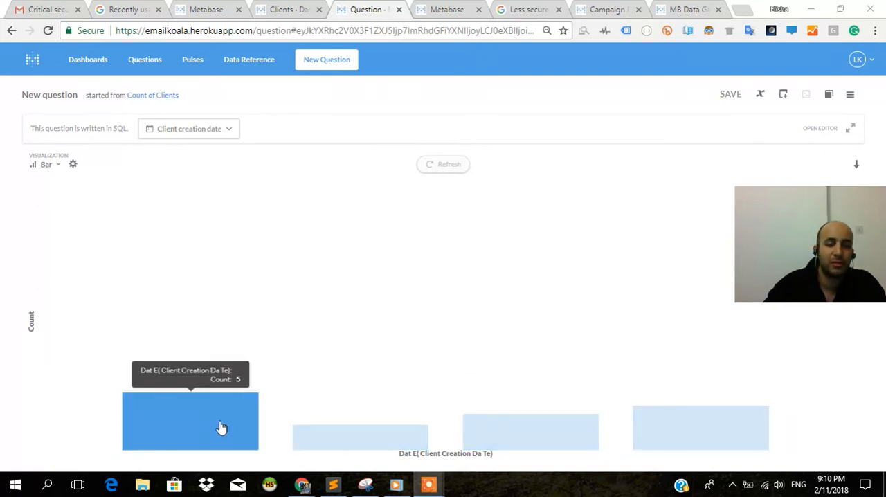
pyautogui.press('alt+tab')
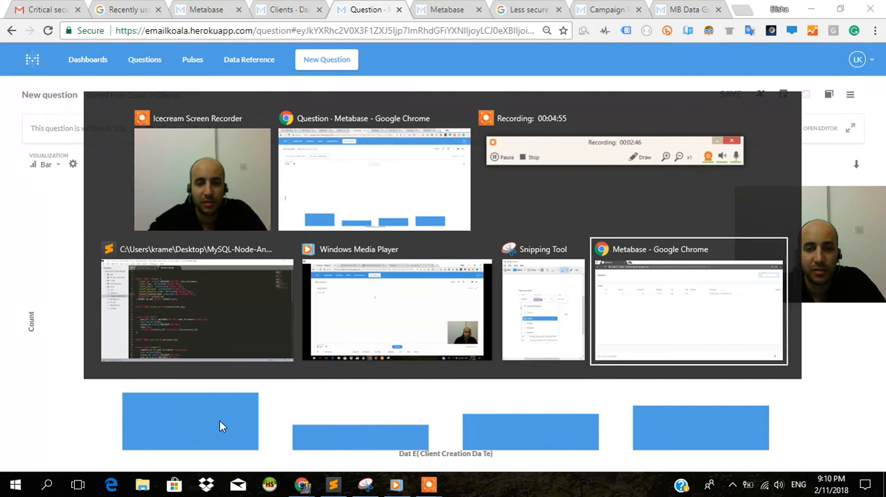